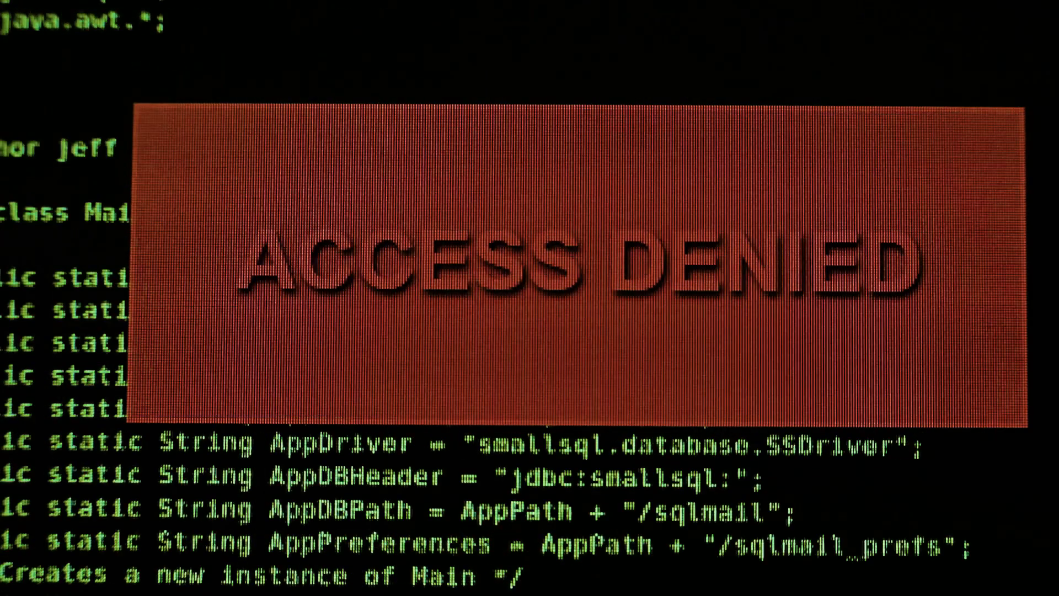
pyautogui.scroll(-3)
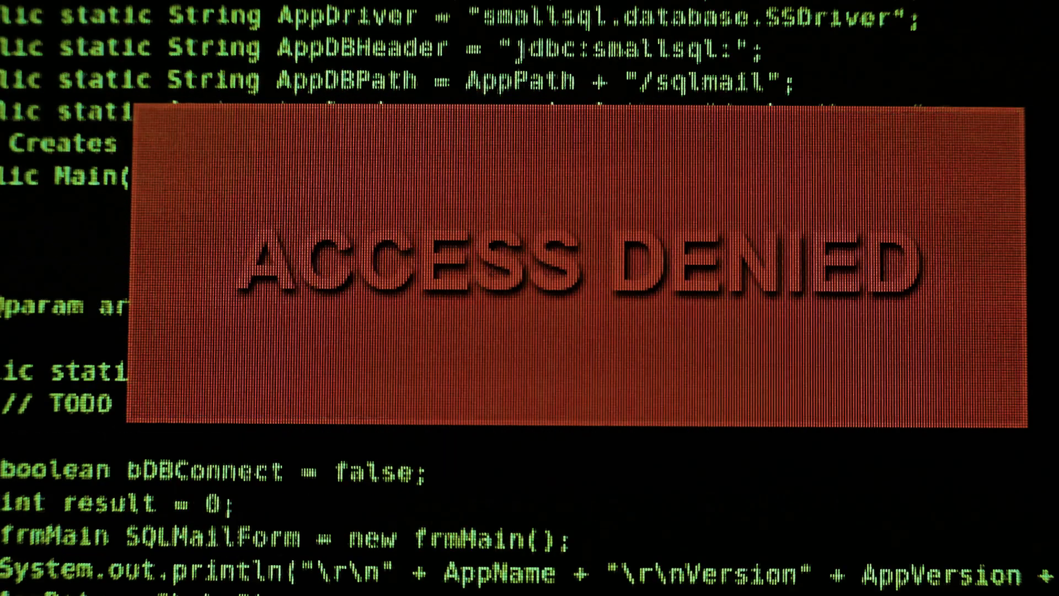
pyautogui.scroll(-3)
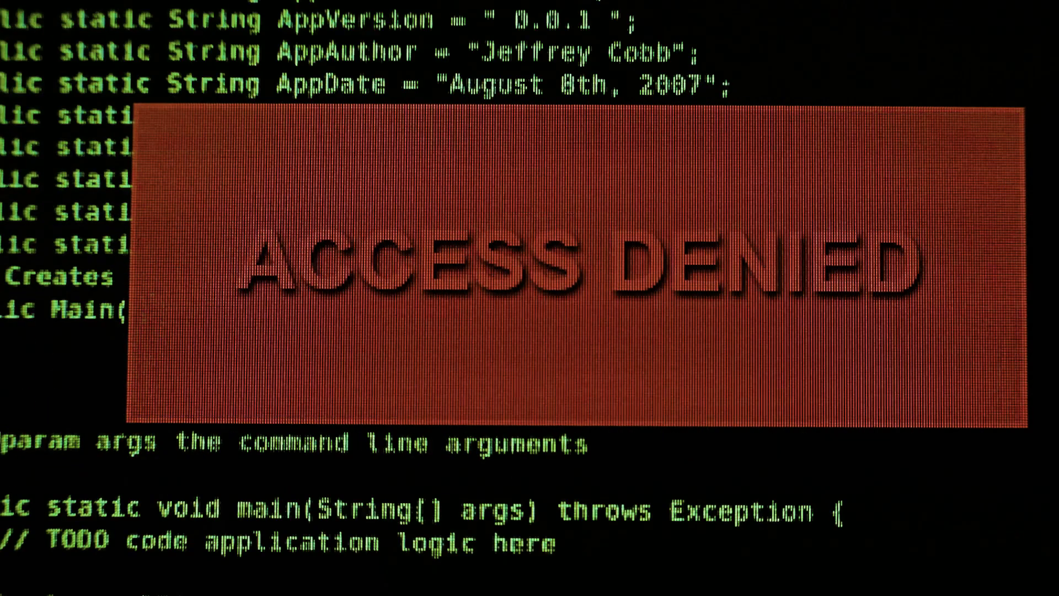